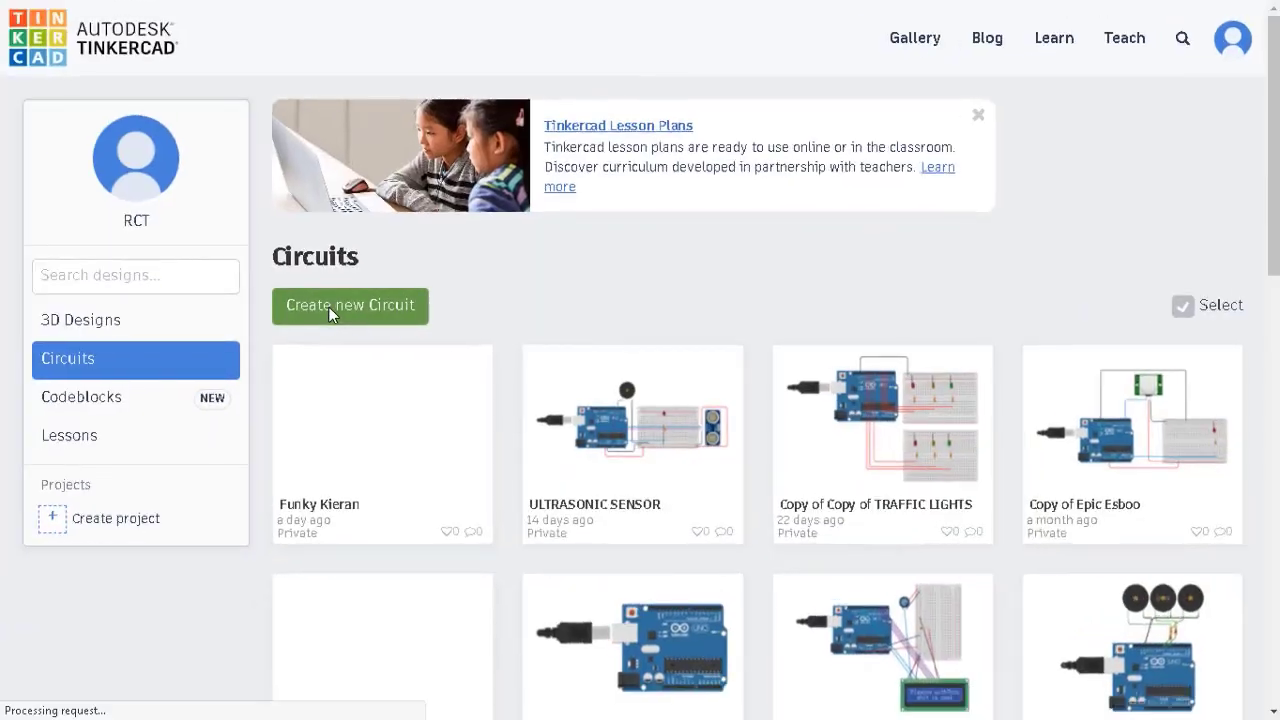
Create a new blank circuit from the Circuits dashboard.
click(350, 306)
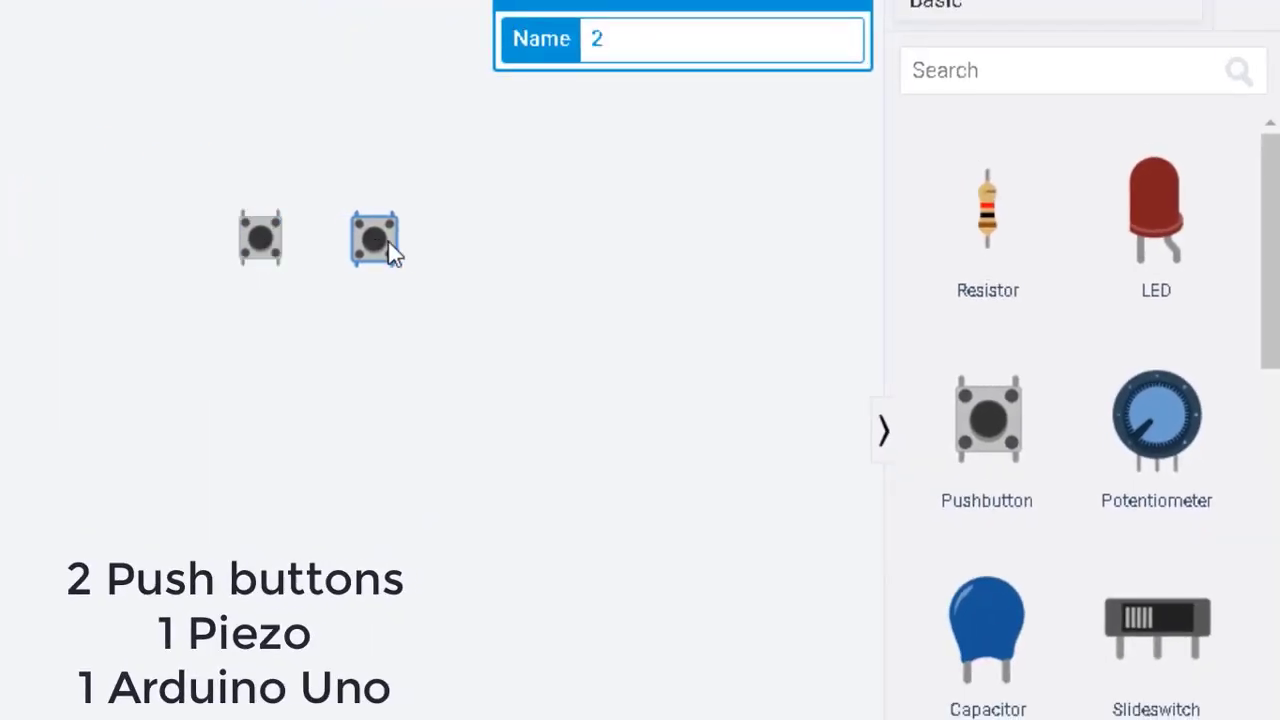
Add a resistor and scroll the components panel for the Arduino Uno and breadboard.
click(987, 210)
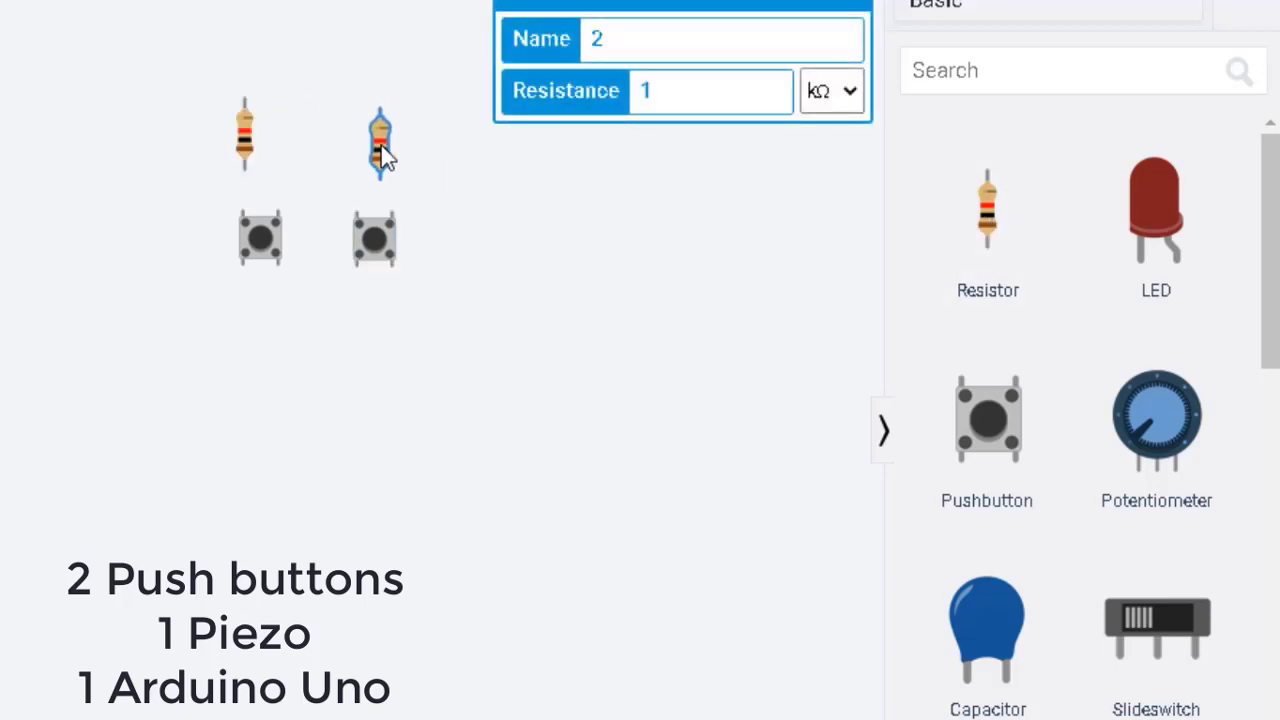
scroll(down, 3)
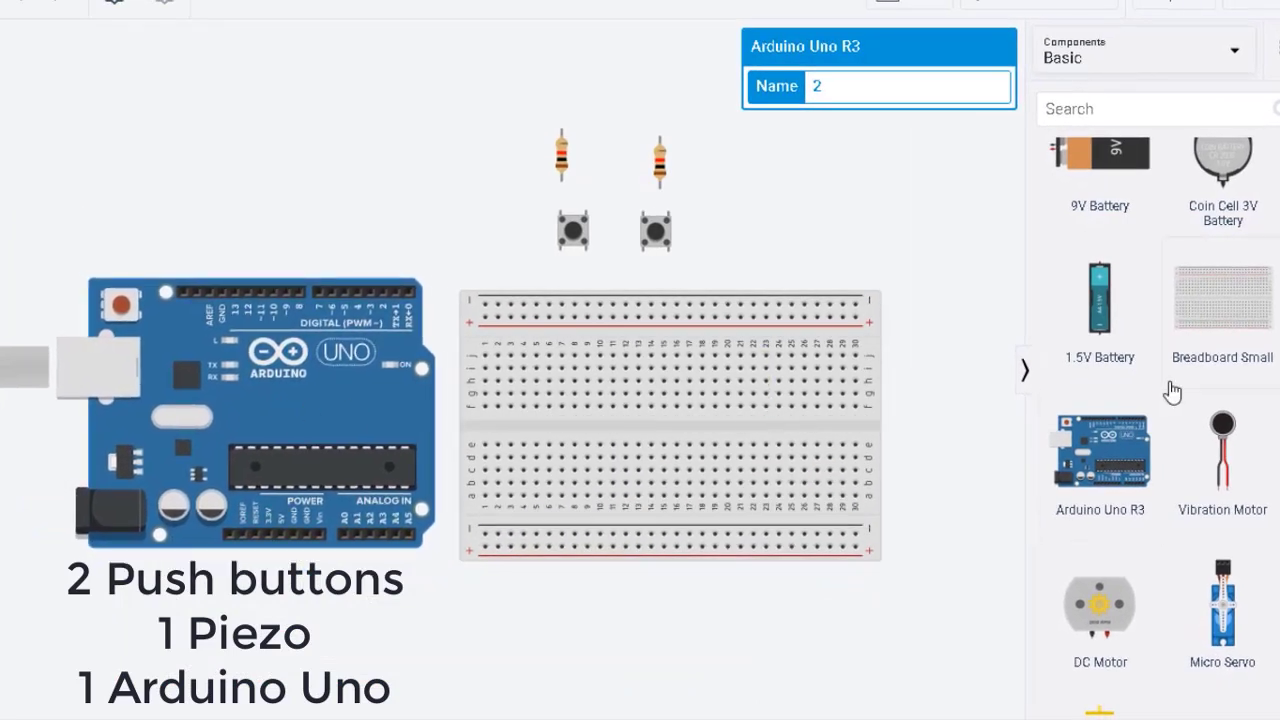
scroll(down, 3)
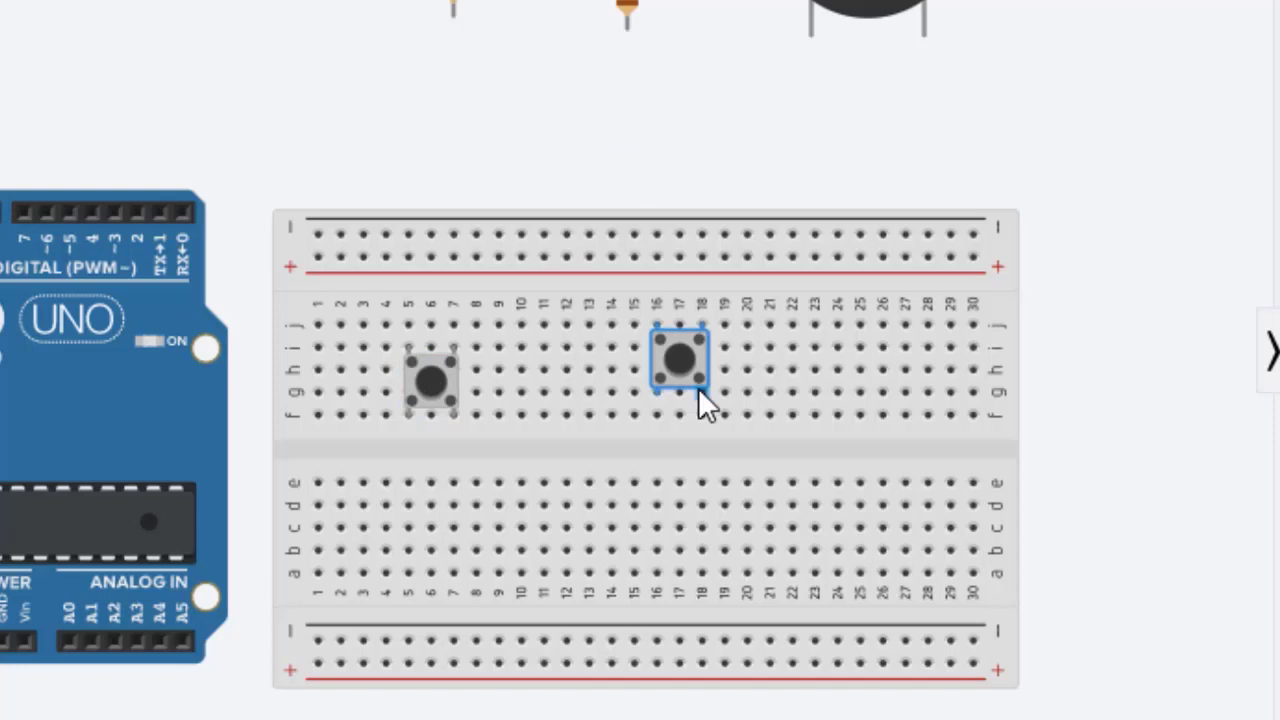
Drag the right and left pushbuttons onto the breadboard straddling the centre channel.
drag(680, 360, 655, 425)
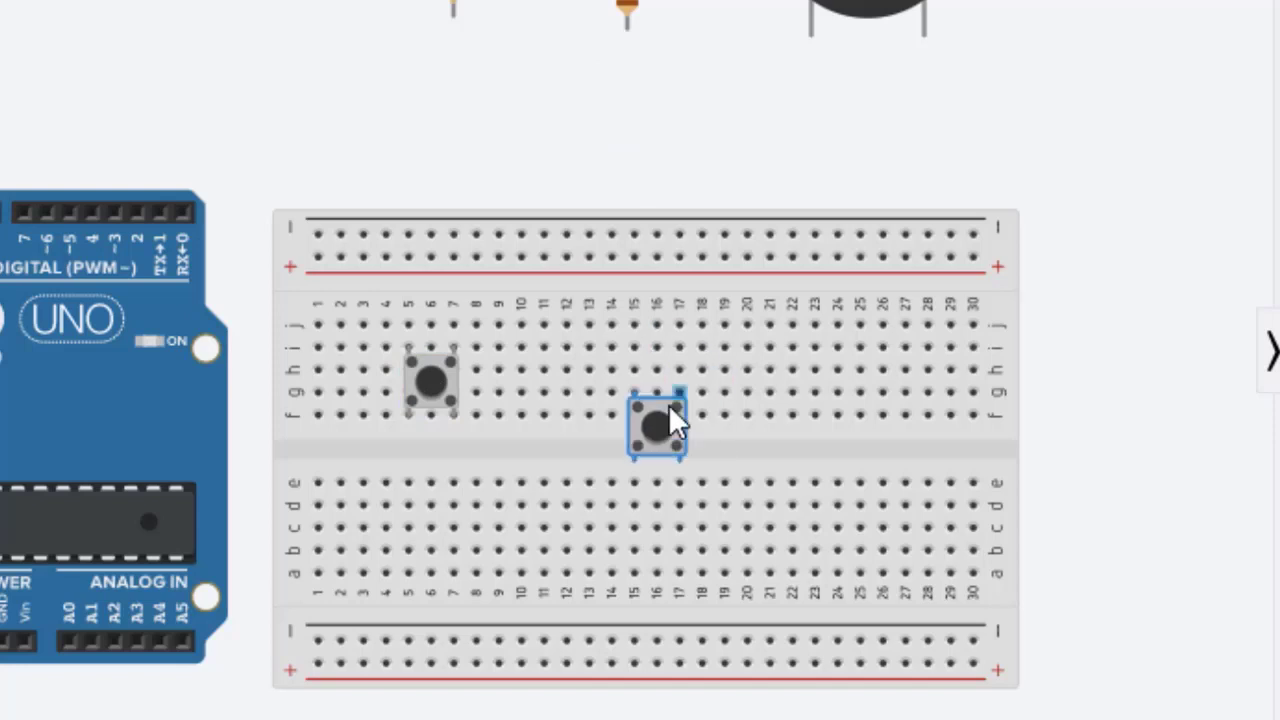
mouse_move(668, 425)
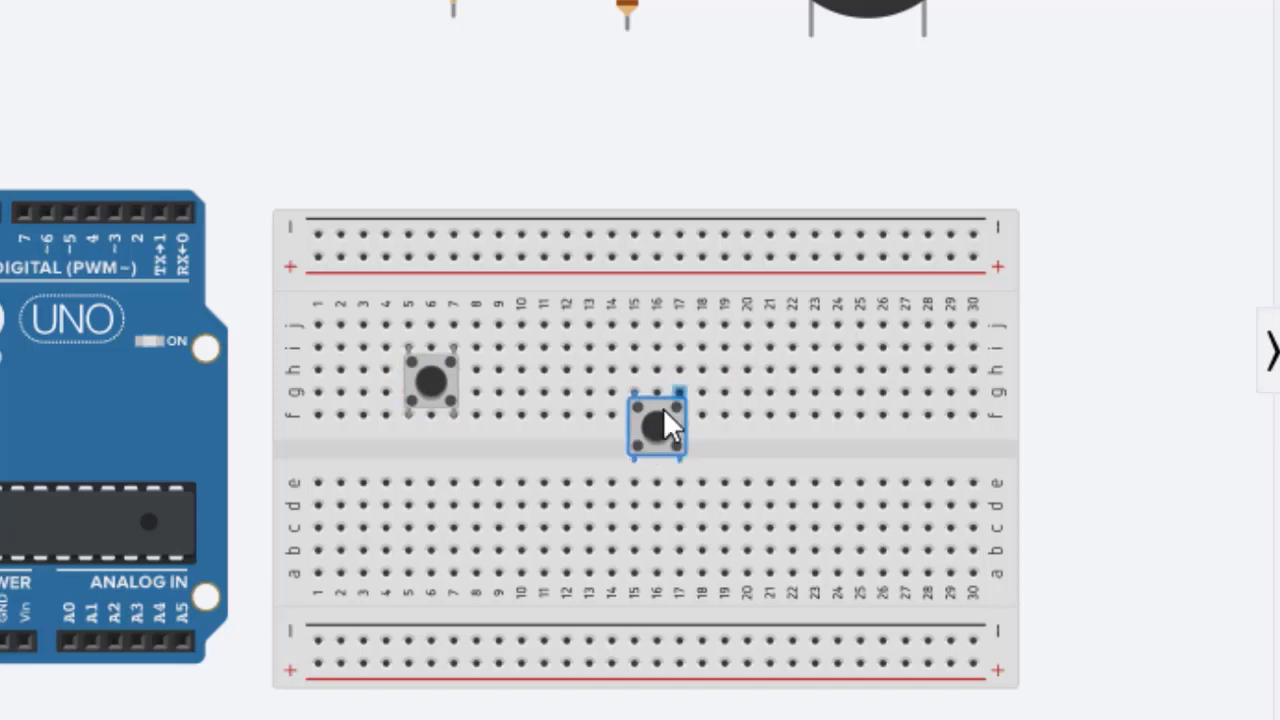
drag(656, 425, 430, 425)
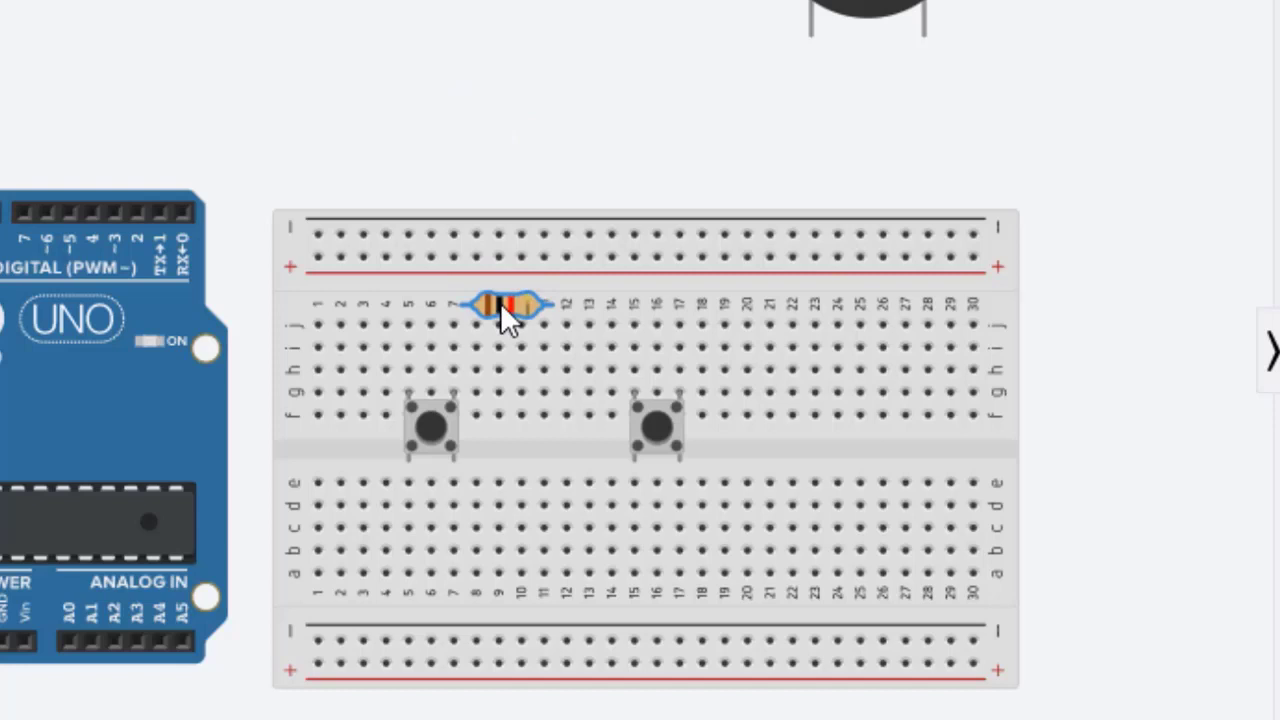
Drag the resistor down into row g above the left pushbutton.
drag(505, 307, 510, 372)
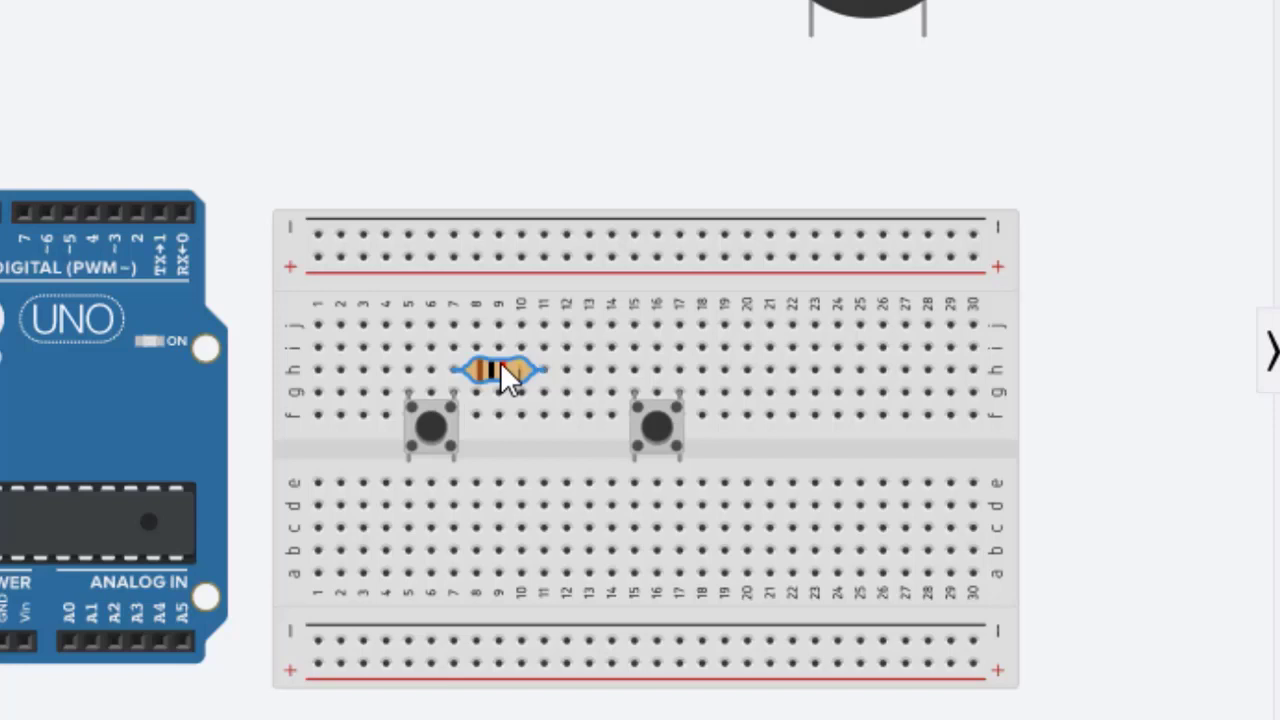
mouse_move(625, 8)
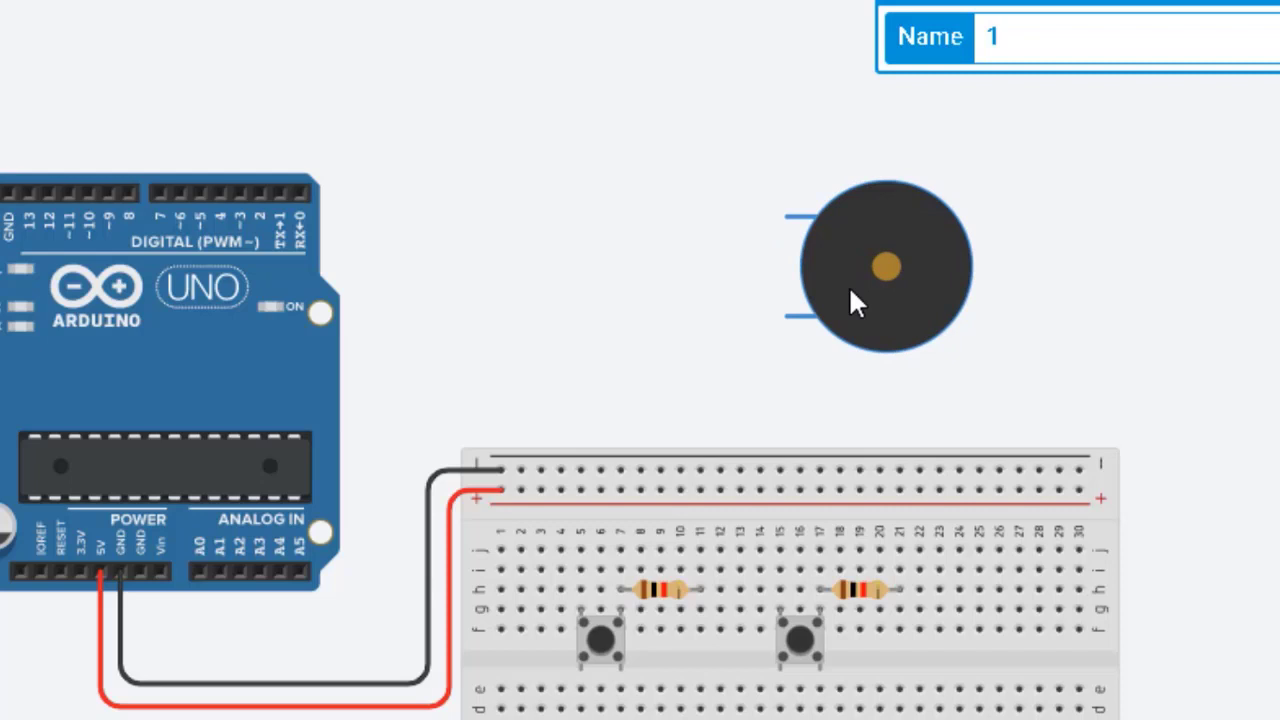
Drag the piezo buzzer up and right on the workplane.
drag(885, 265, 1025, 150)
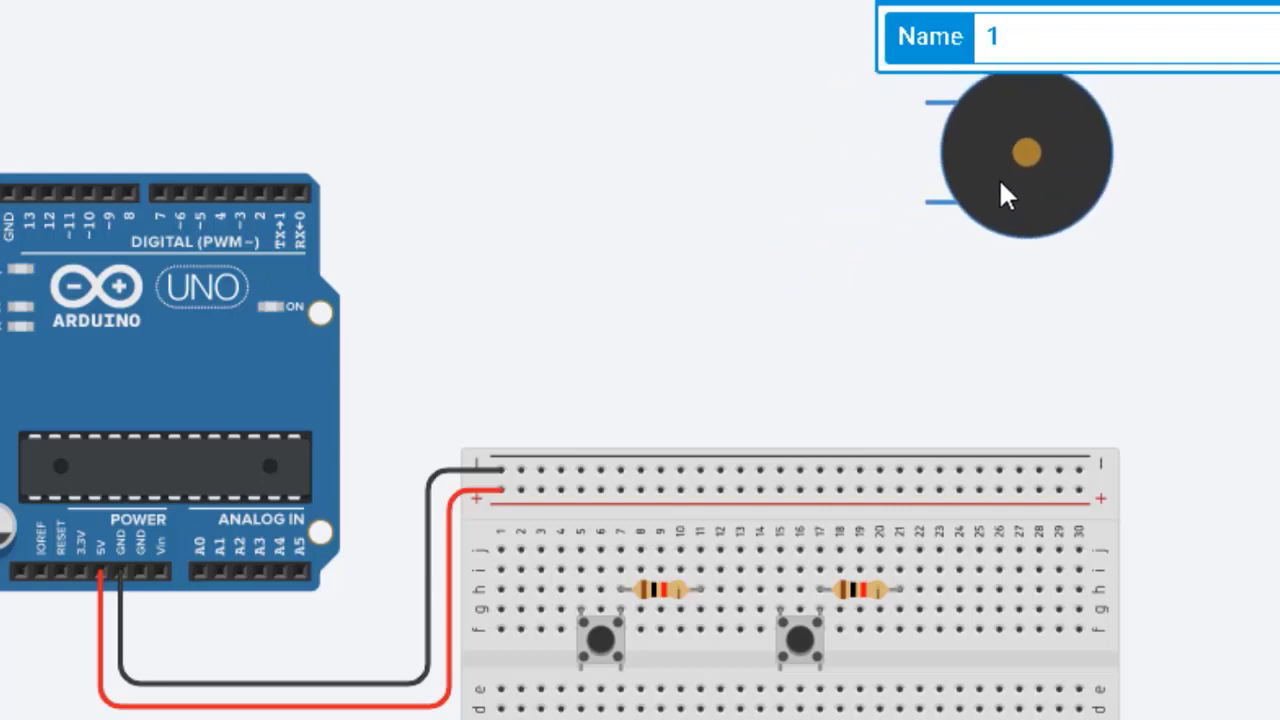
mouse_move(925, 105)
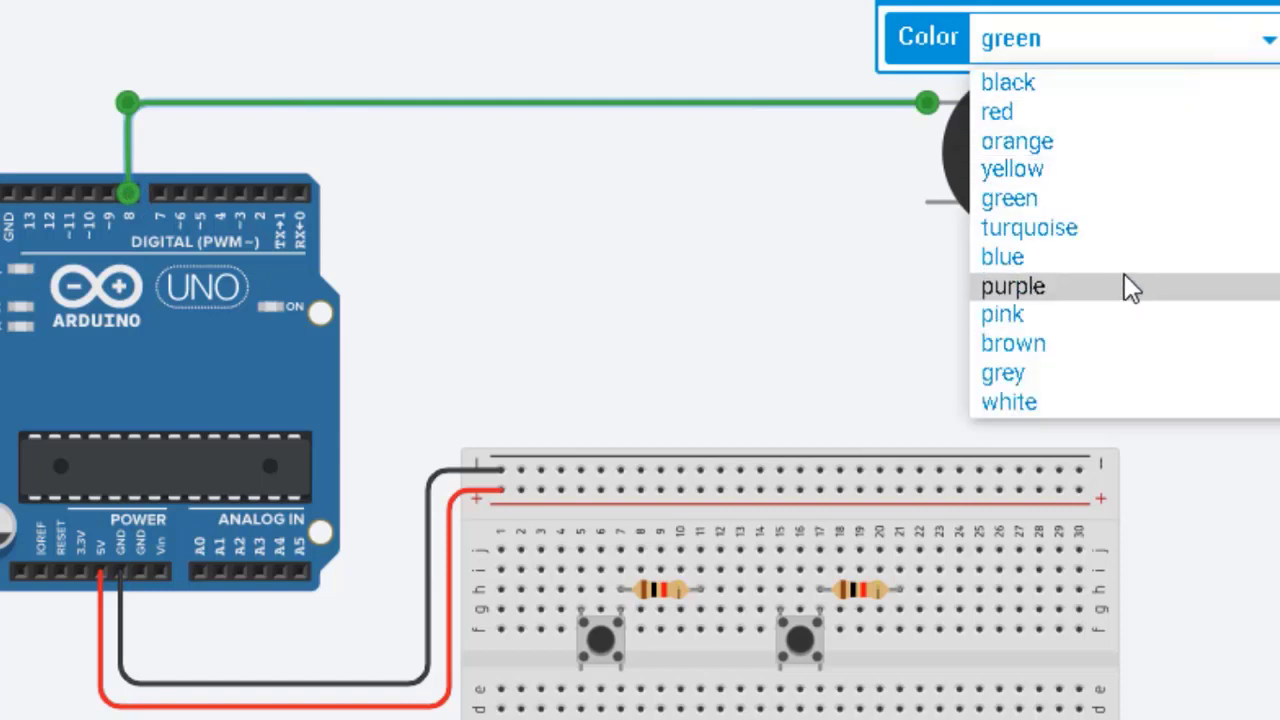
Color the pin 8 piezo wire blue and the left resistor's ground wire black.
click(1002, 257)
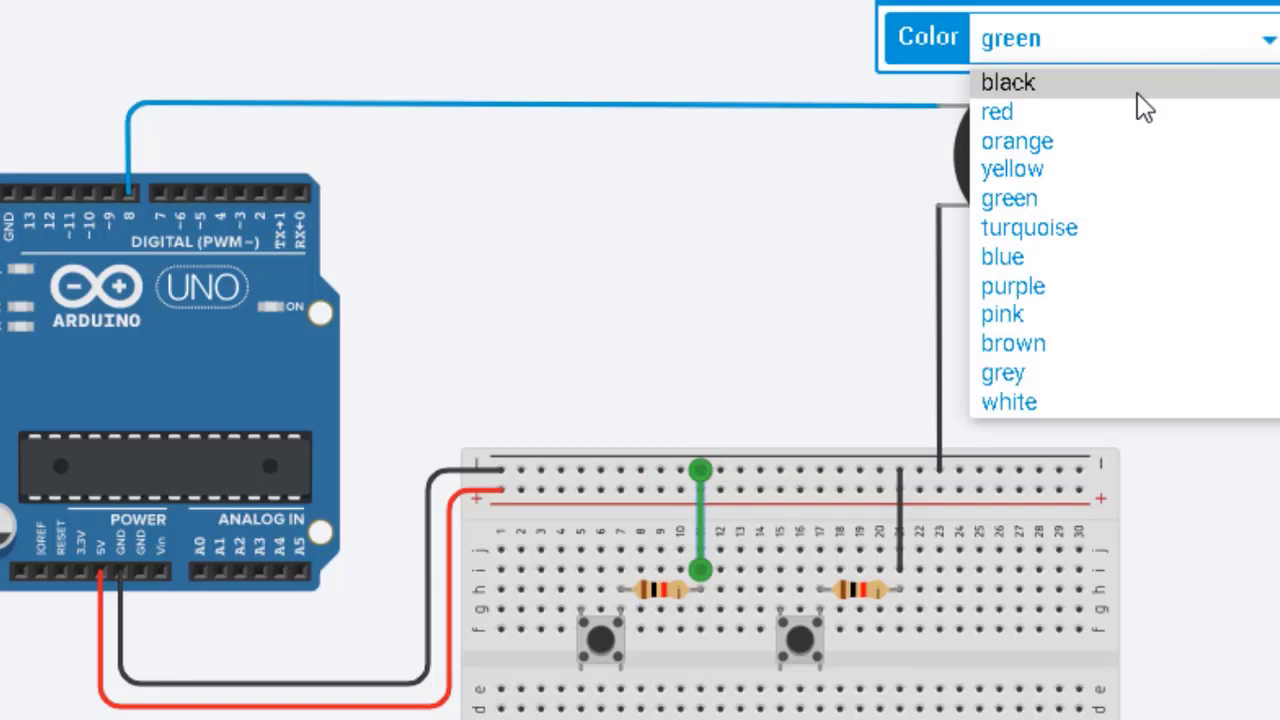
click(997, 111)
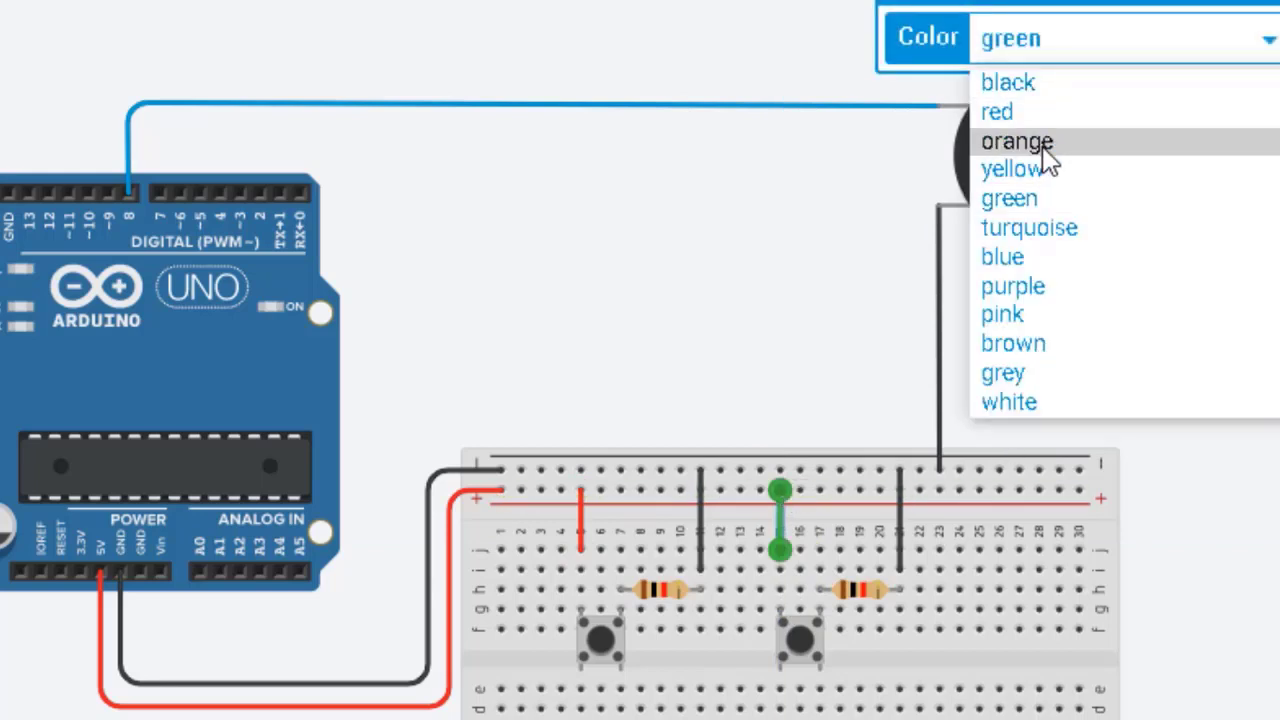
Set the right button's power wire from the + rail to red.
click(996, 111)
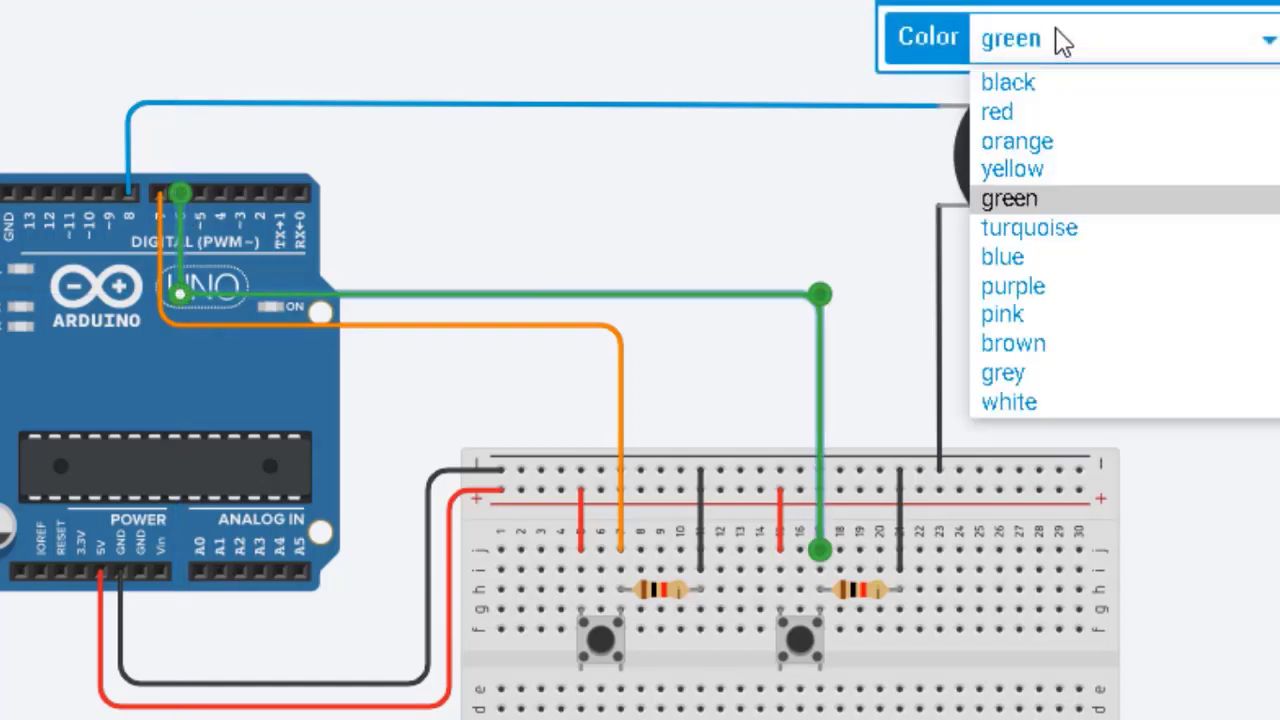
Set the right button's signal wire to yellow.
click(1012, 168)
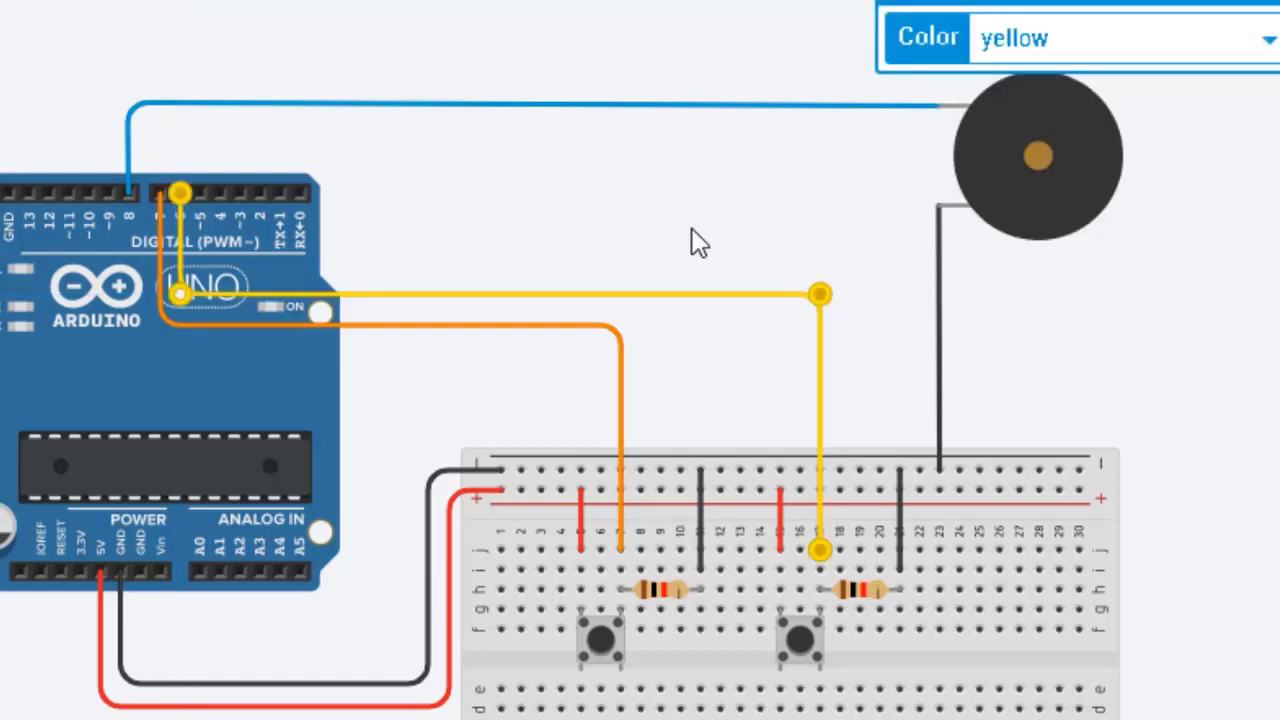